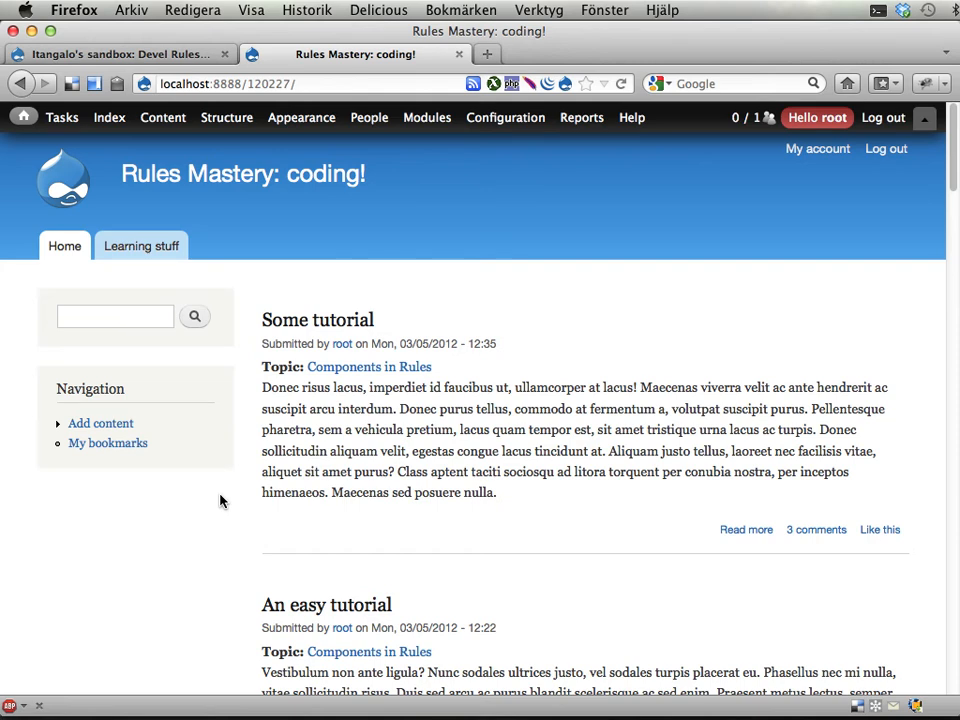
Visit the Devel Rules project page, return to the Rules Mastery site and reach the Rules administration page
{"action": "left_click", "coordinate": [226, 116]}
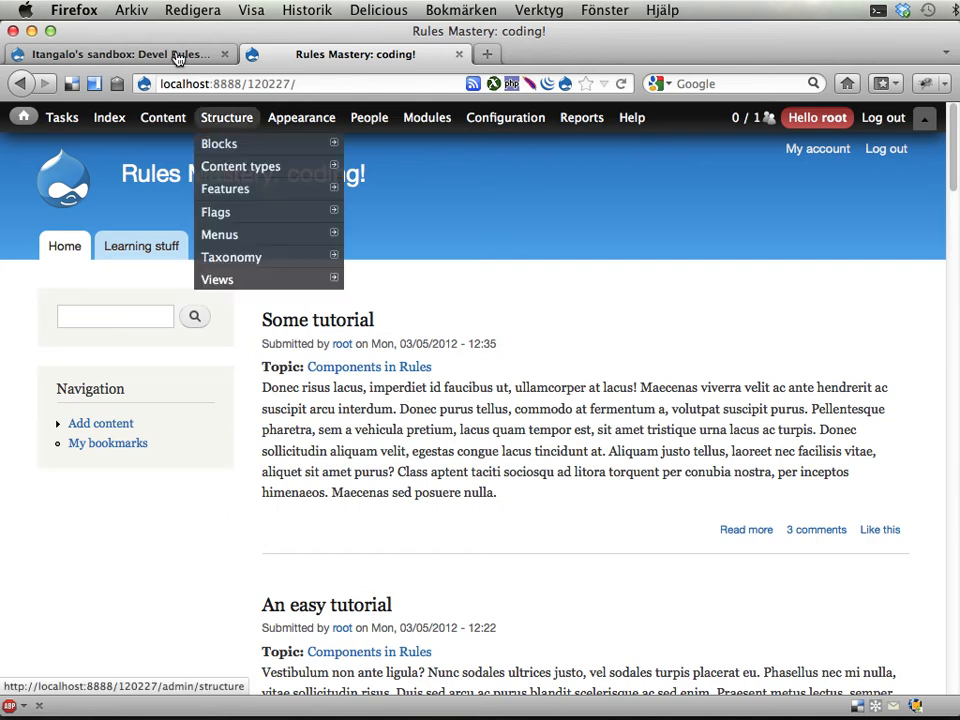
{"action": "left_click", "coordinate": [120, 54]}
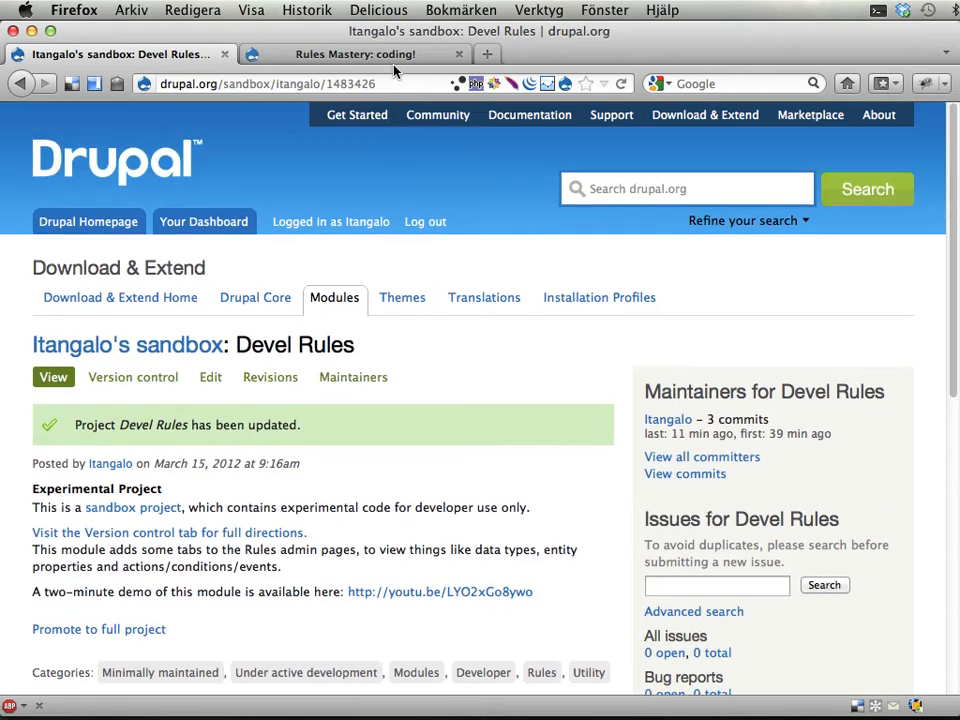
{"action": "left_click", "coordinate": [354, 54]}
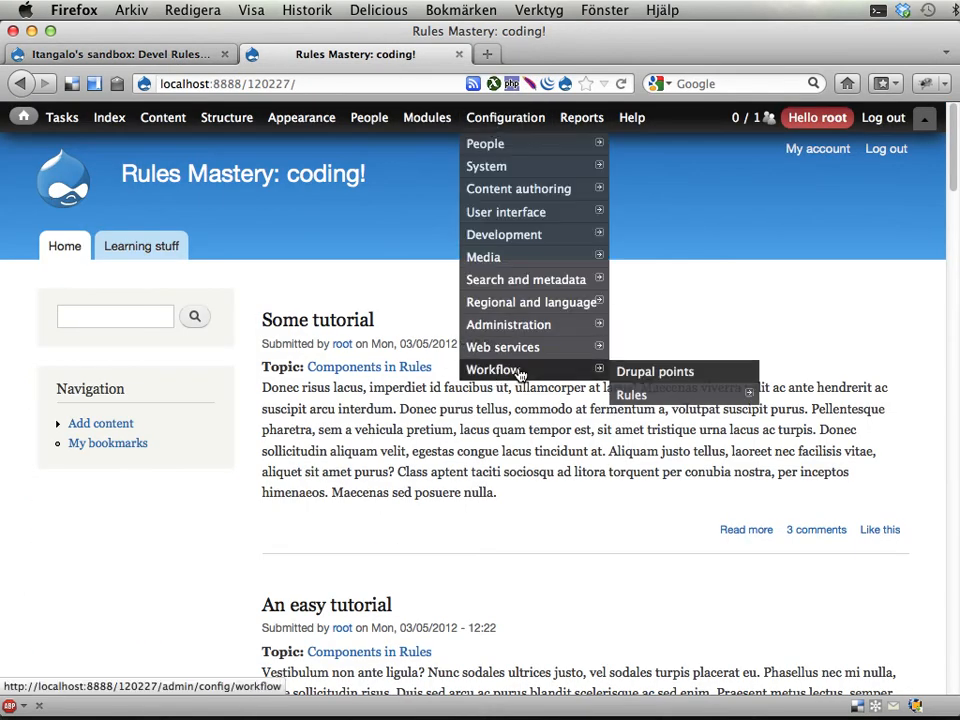
{"action": "left_click", "coordinate": [632, 394]}
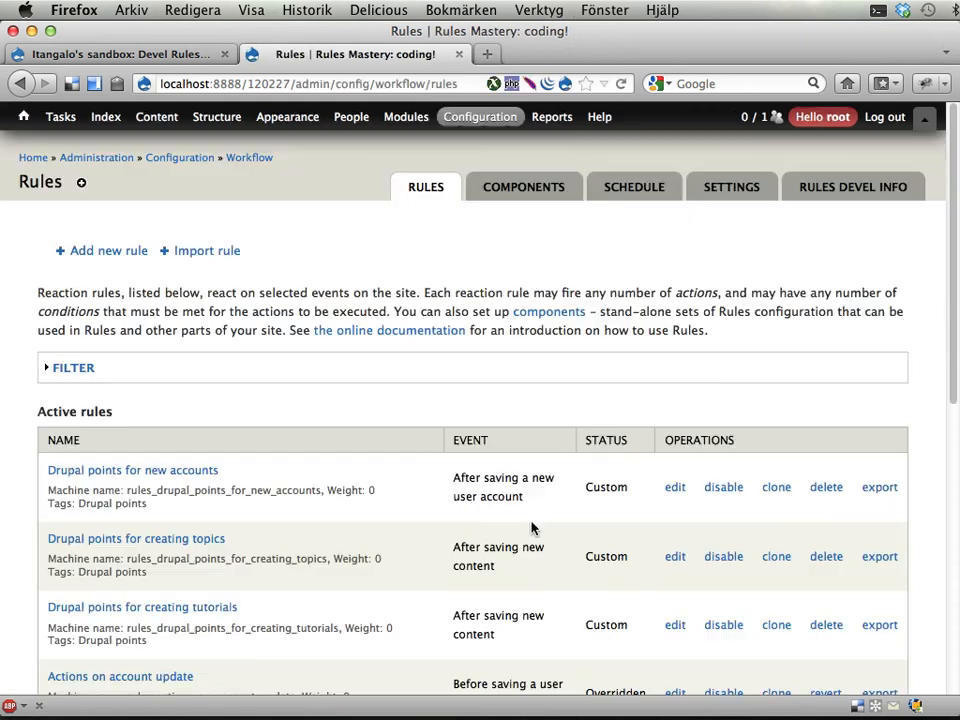
{"action": "mouse_move", "coordinate": [852, 188]}
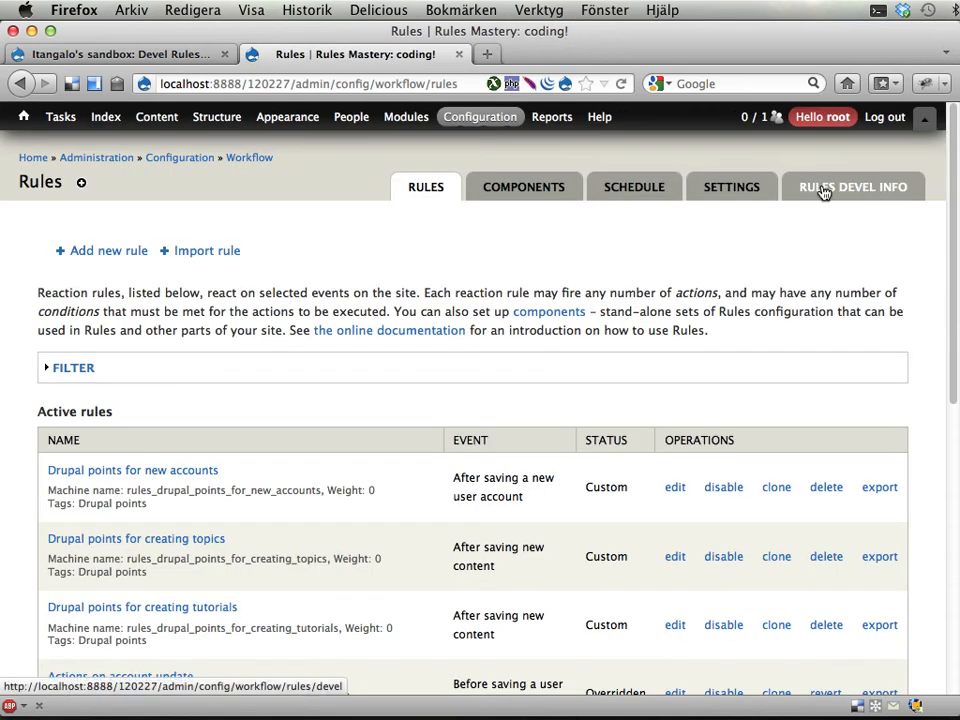
{"action": "mouse_move", "coordinate": [884, 192]}
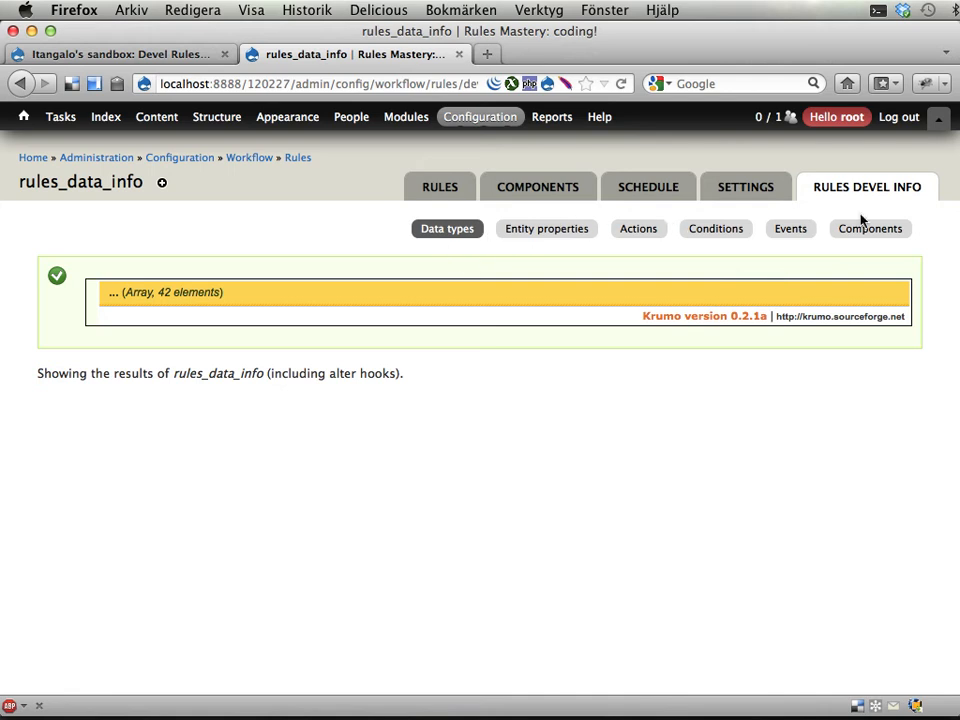
{"action": "mouse_move", "coordinate": [780, 292]}
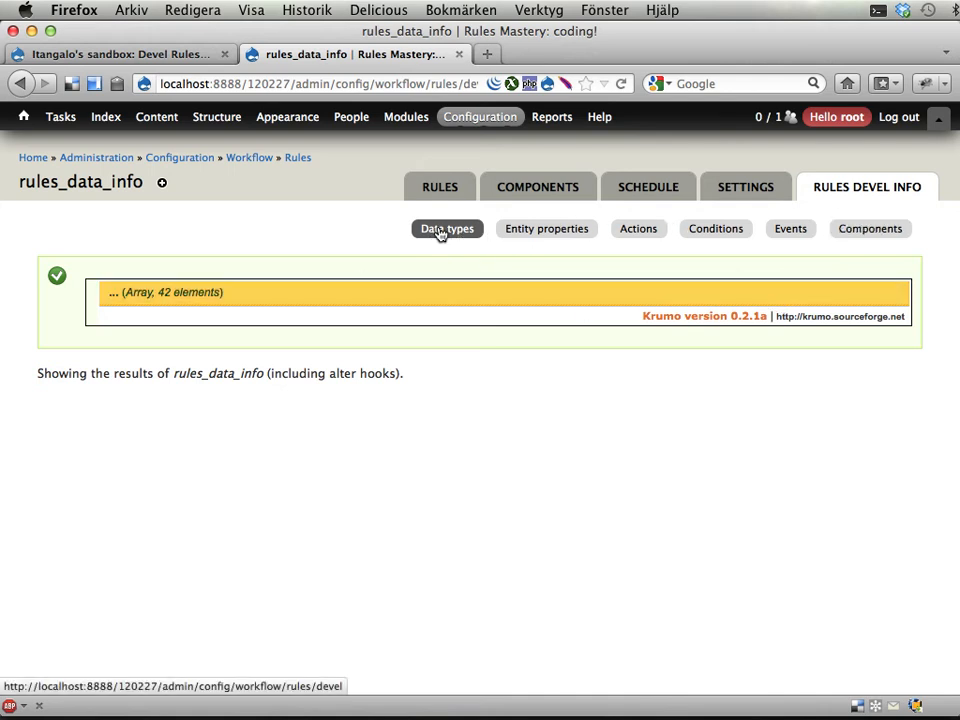
{"action": "mouse_move", "coordinate": [388, 300]}
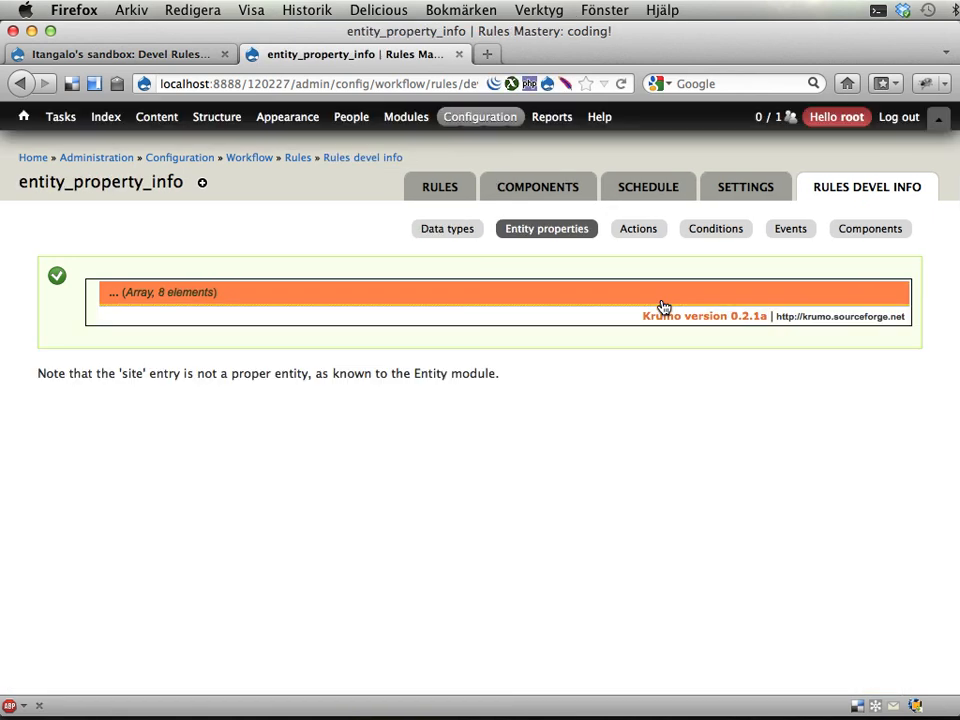
Expand the entity properties Krumo array and its site entry, then show the conditions information
{"action": "left_click", "coordinate": [160, 292]}
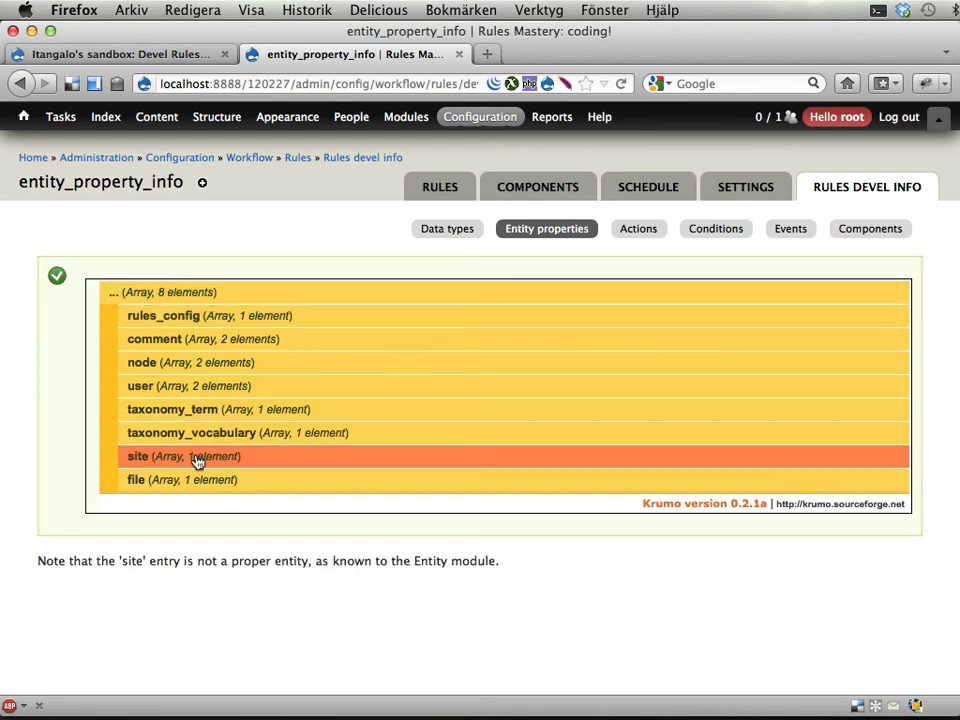
{"action": "left_click", "coordinate": [136, 456]}
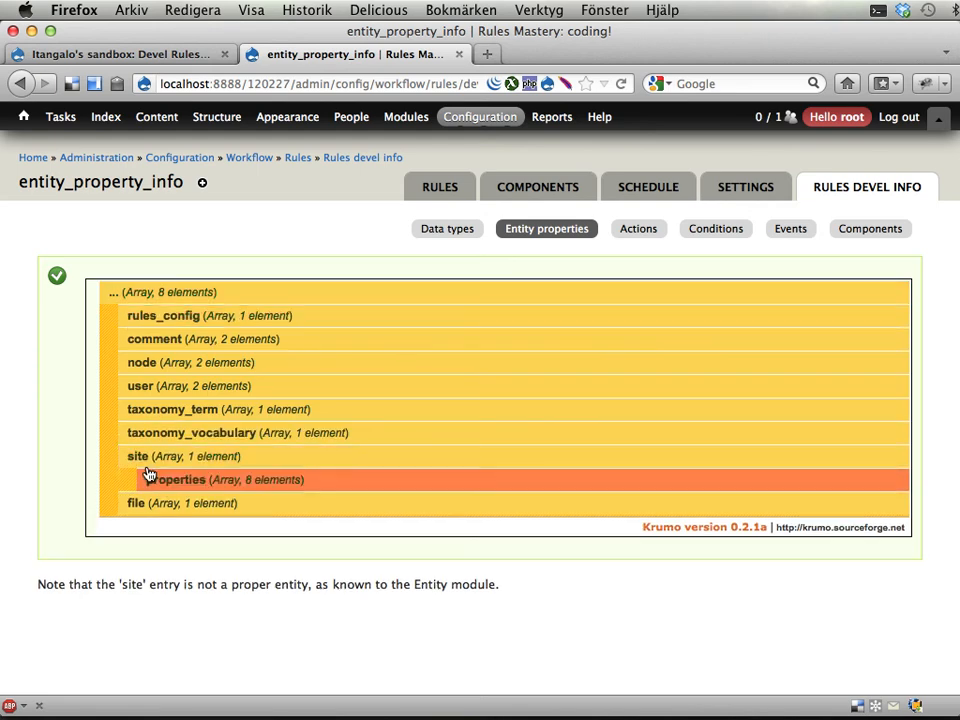
{"action": "mouse_move", "coordinate": [456, 374]}
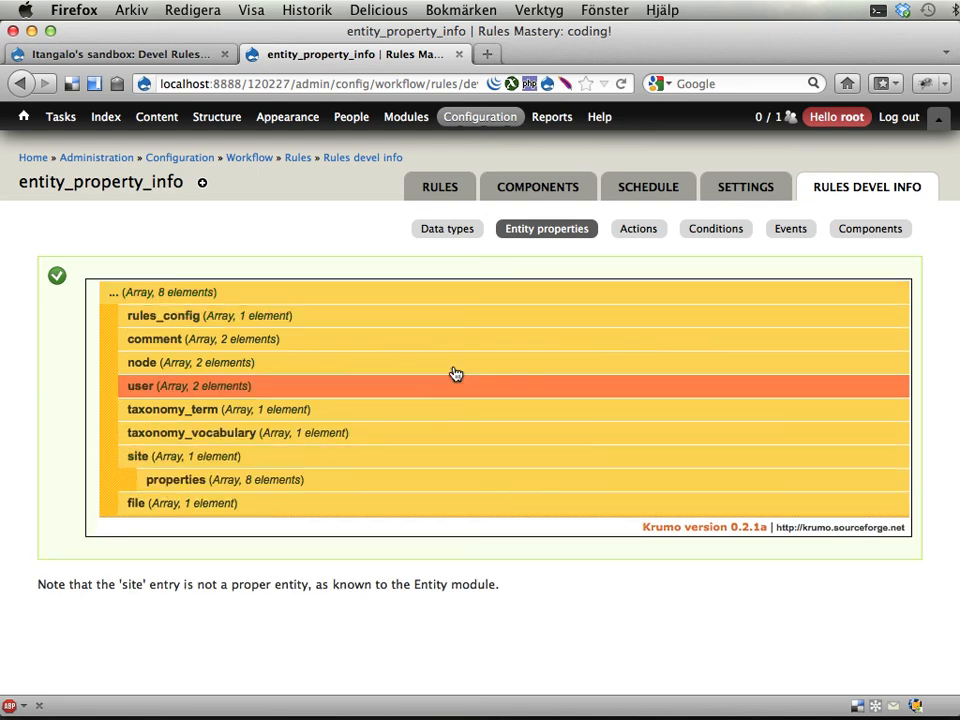
{"action": "mouse_move", "coordinate": [638, 228]}
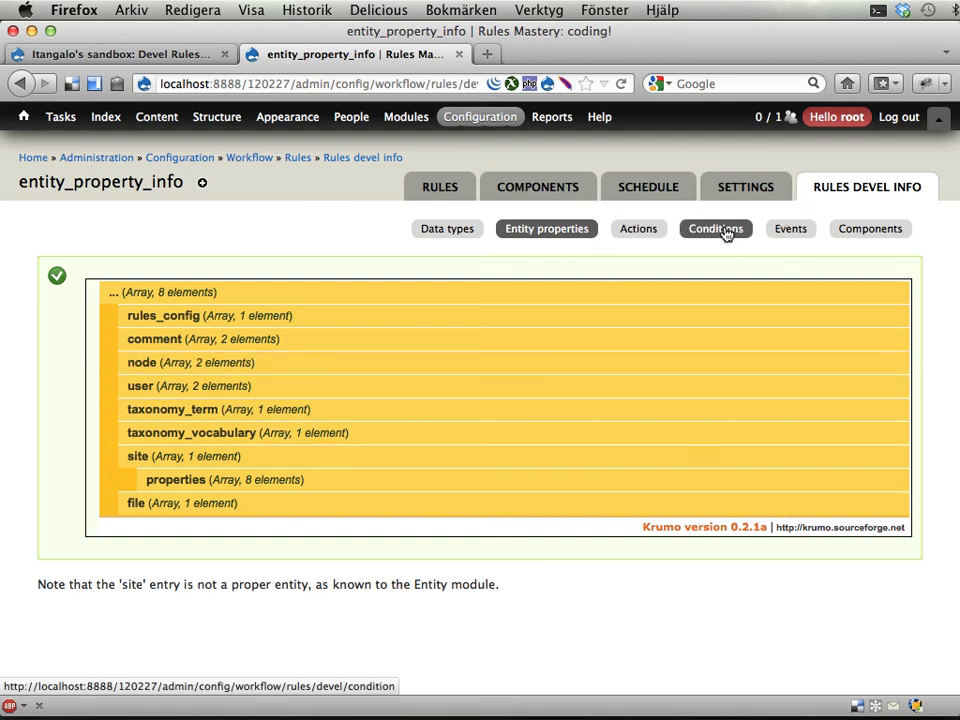
{"action": "left_click", "coordinate": [716, 228]}
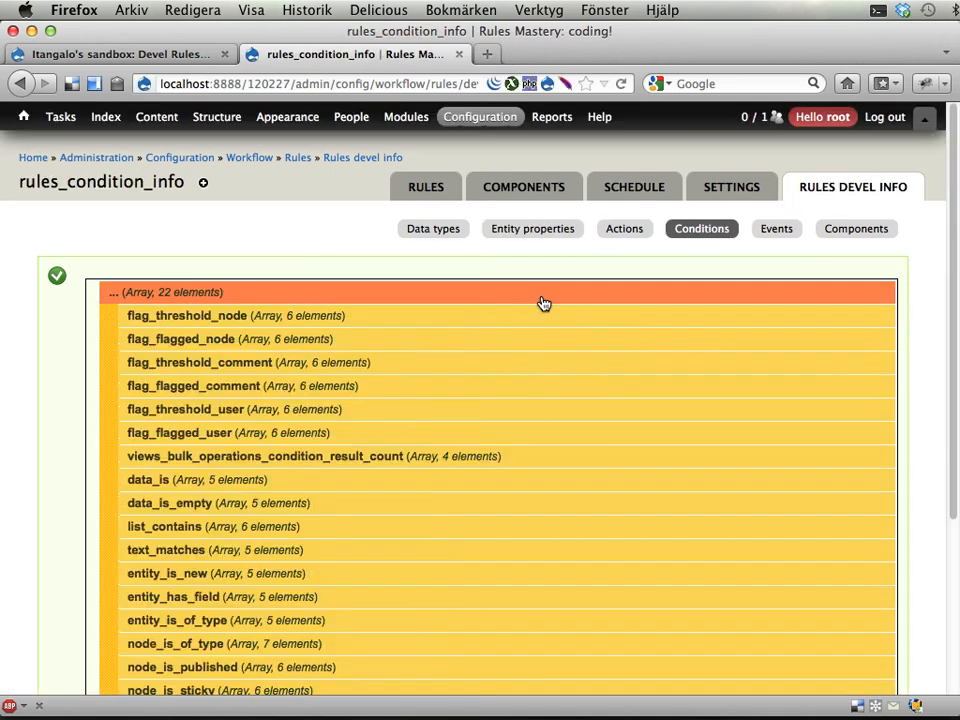
Show the Rules components information listing the five components
{"action": "scroll", "scroll_direction": "down", "scroll_amount": 3}
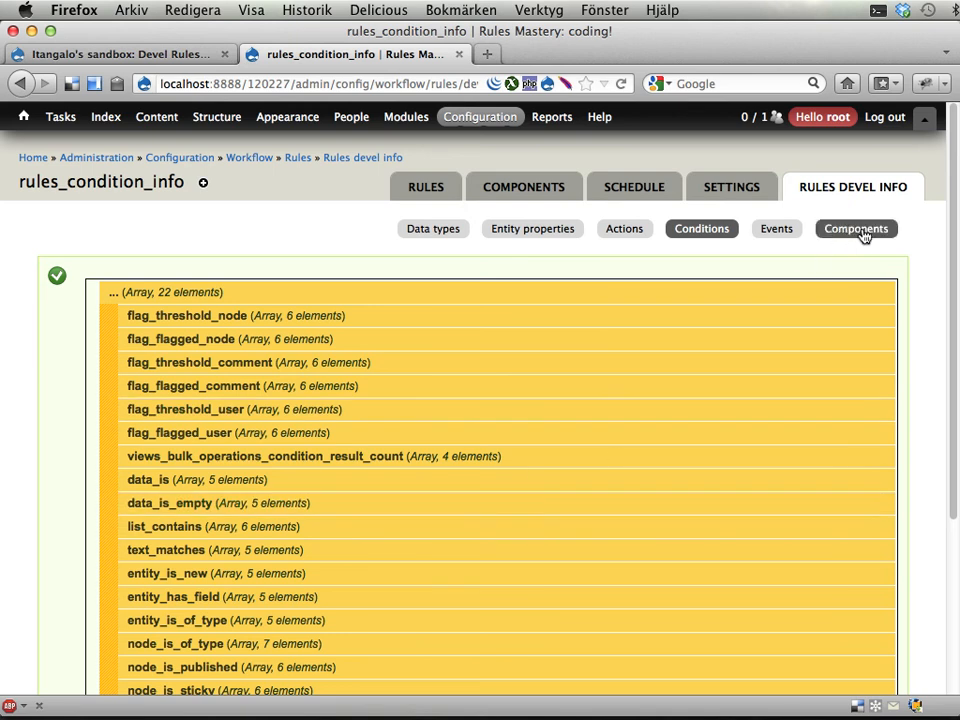
{"action": "left_click", "coordinate": [856, 228]}
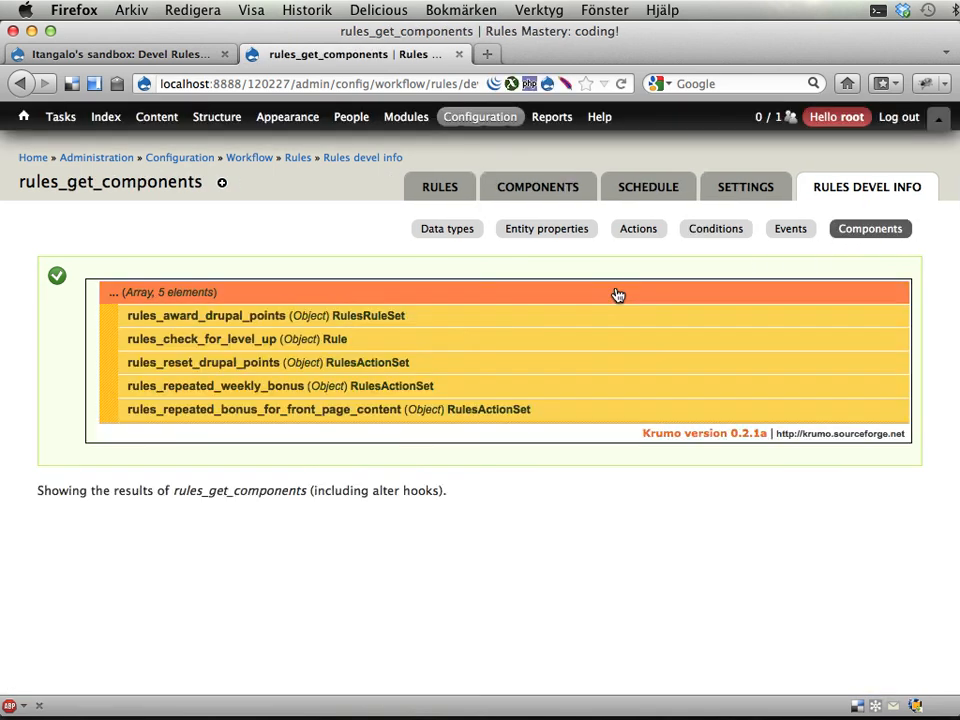
{"action": "mouse_move", "coordinate": [810, 292]}
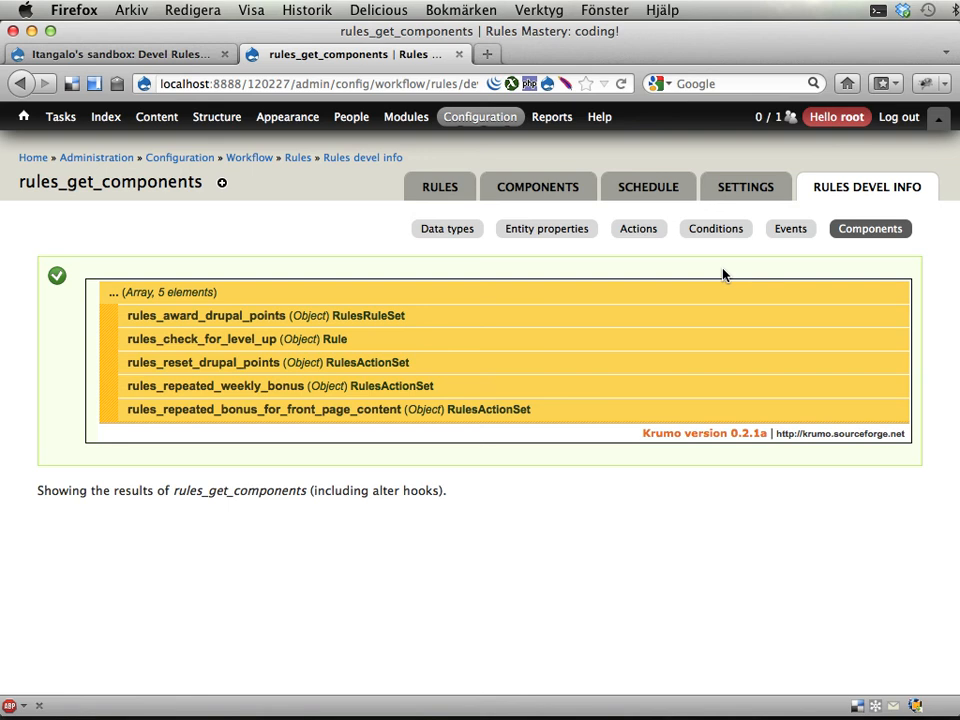
{"action": "mouse_move", "coordinate": [546, 228]}
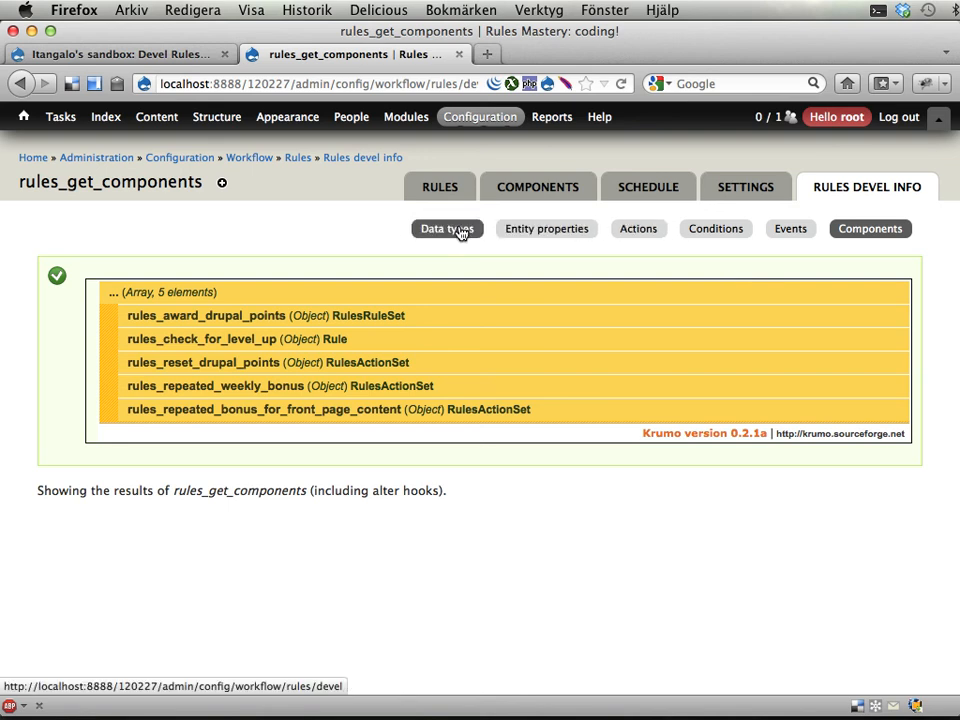
Show data types, then the 49-item actions array with the data_calc entry expanded
{"action": "left_click", "coordinate": [448, 228]}
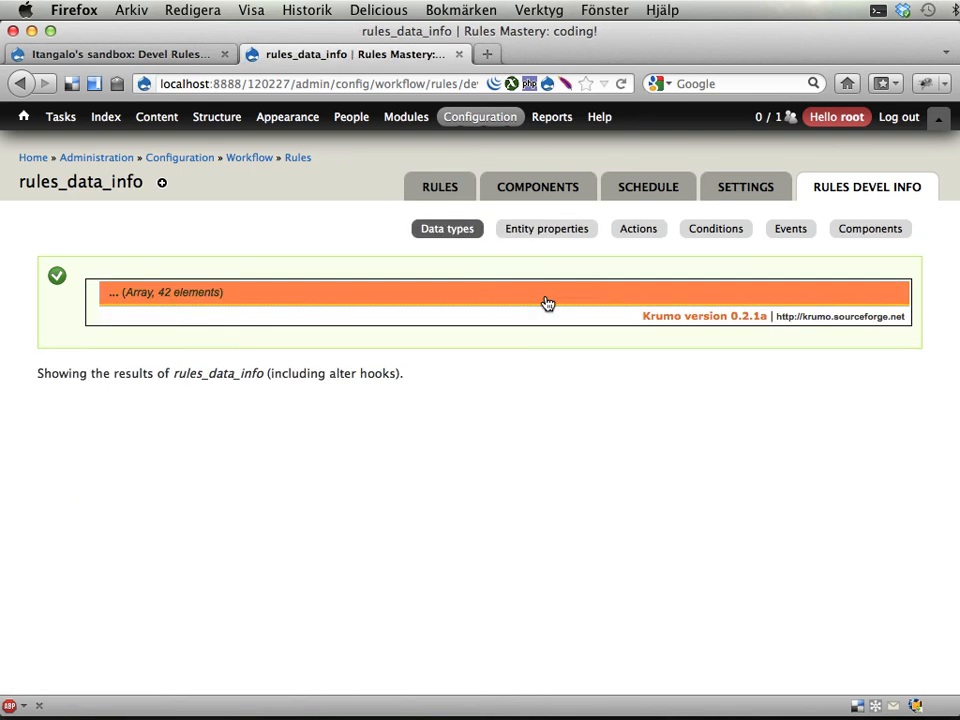
{"action": "left_click", "coordinate": [638, 228]}
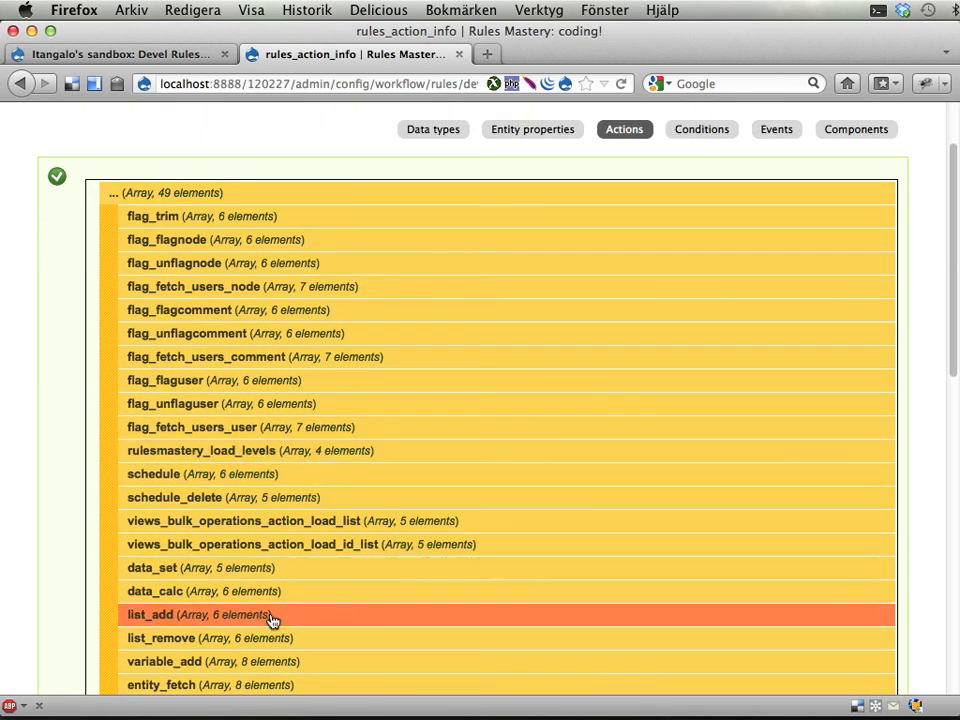
{"action": "left_click", "coordinate": [154, 592]}
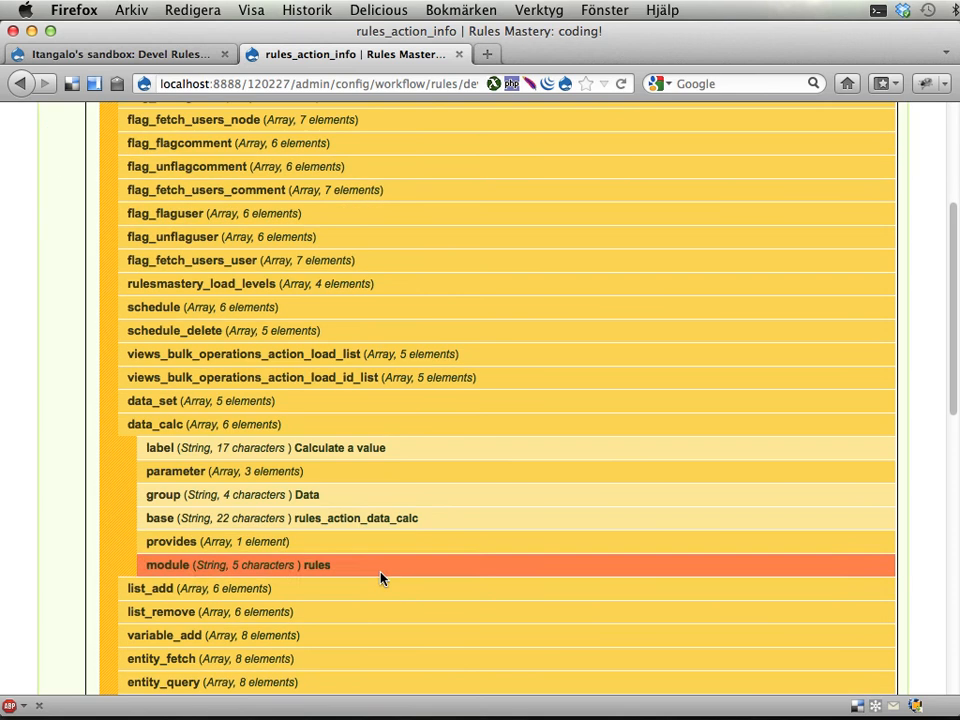